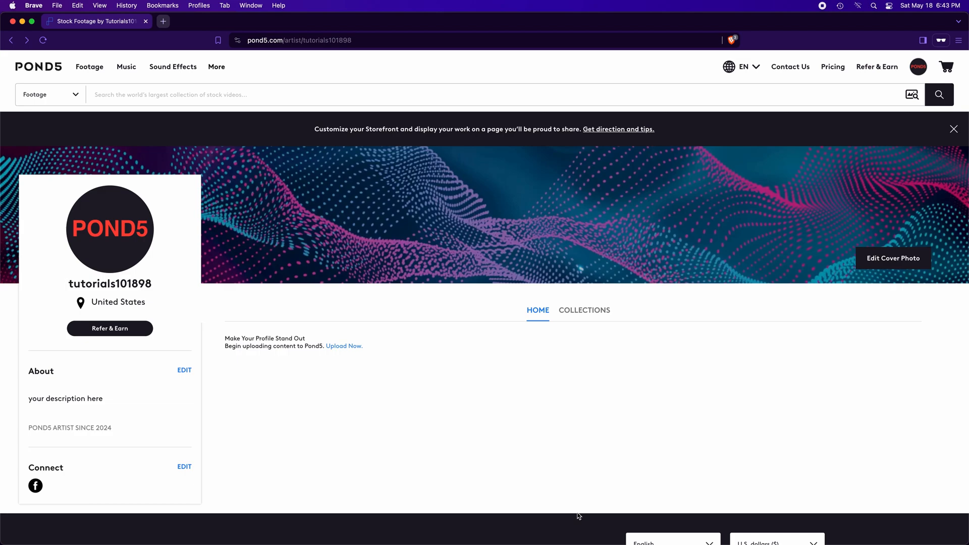
{"action": "mouse_move", "coordinate": [579, 516]}
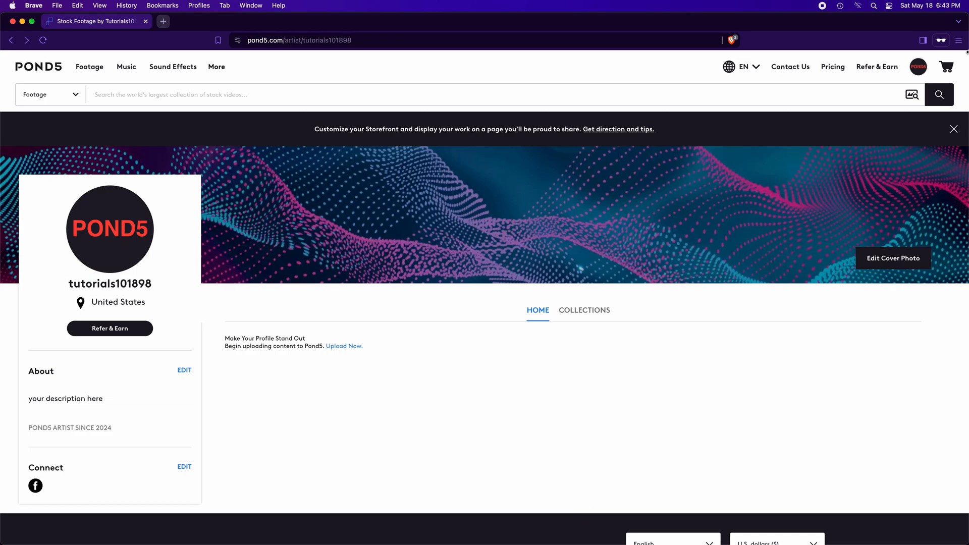
- Show the account's FTP settings and bring up the copy menu for ftp.pond5.com
{"action": "left_click", "coordinate": [918, 67]}
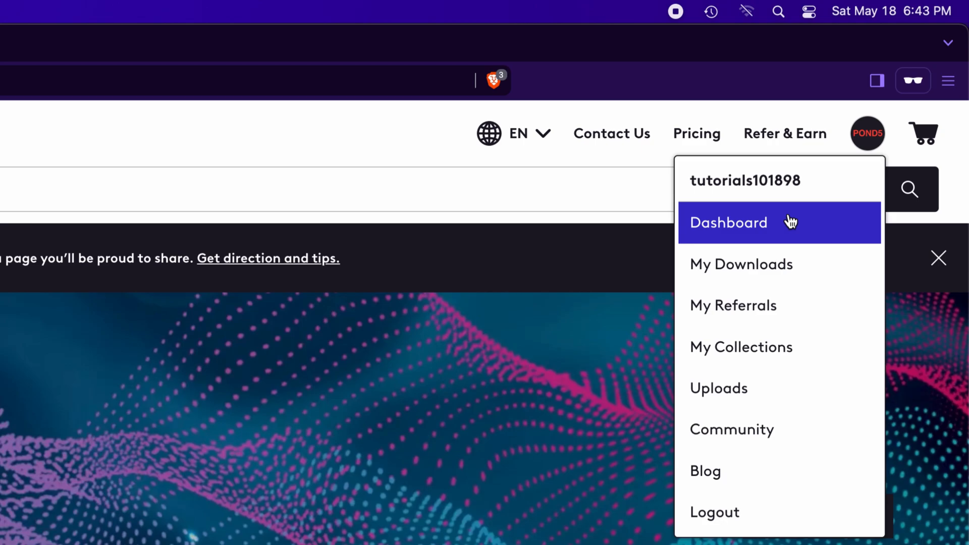
{"action": "left_click", "coordinate": [728, 223]}
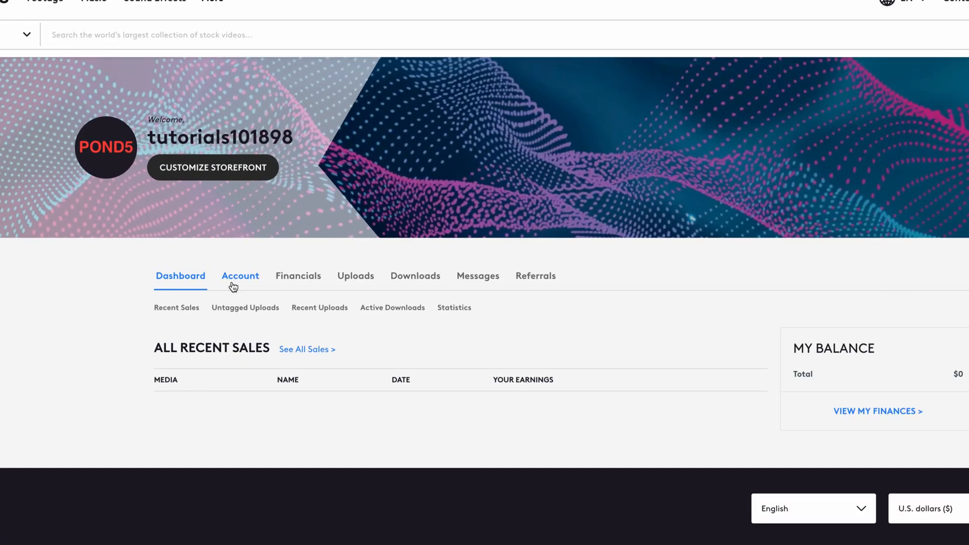
{"action": "left_click", "coordinate": [239, 276]}
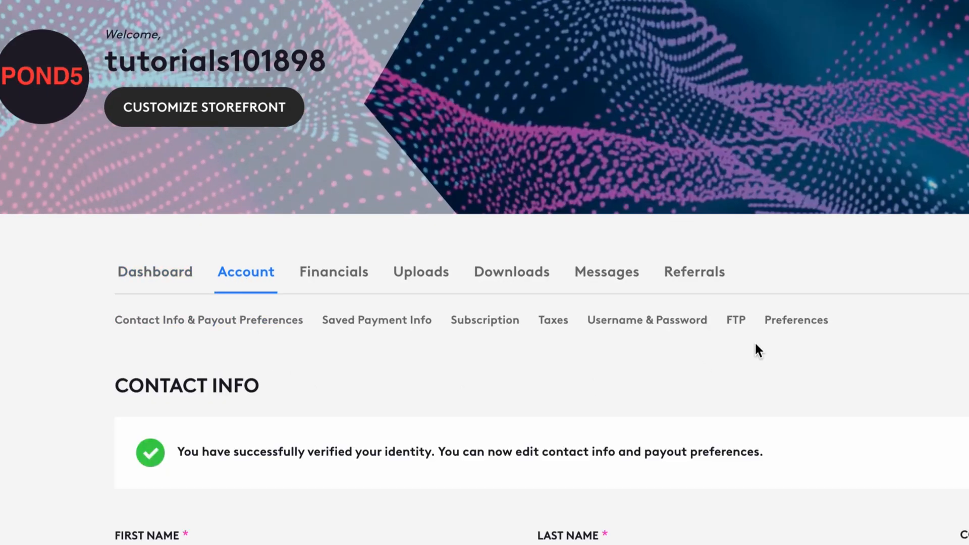
{"action": "left_click", "coordinate": [735, 320]}
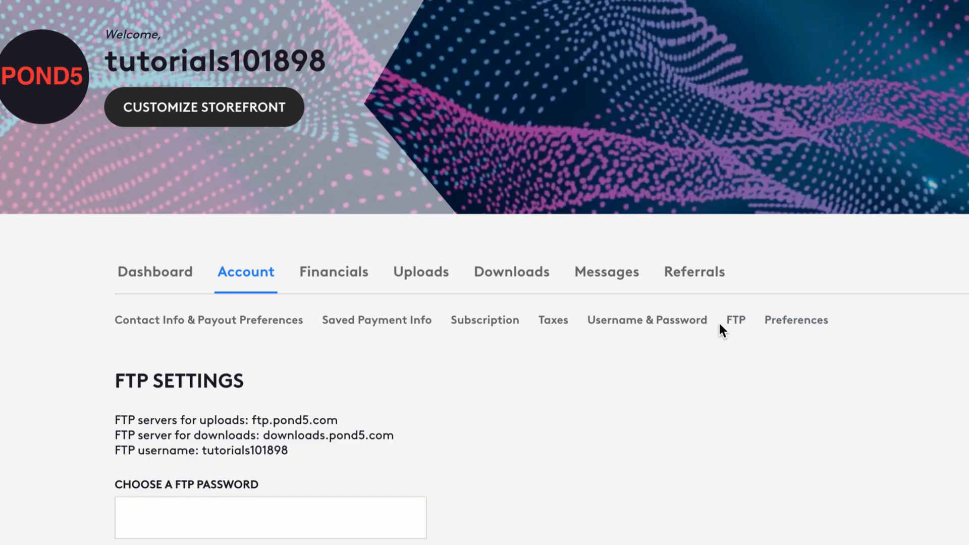
{"action": "scroll", "scroll_direction": "down", "scroll_amount": 3}
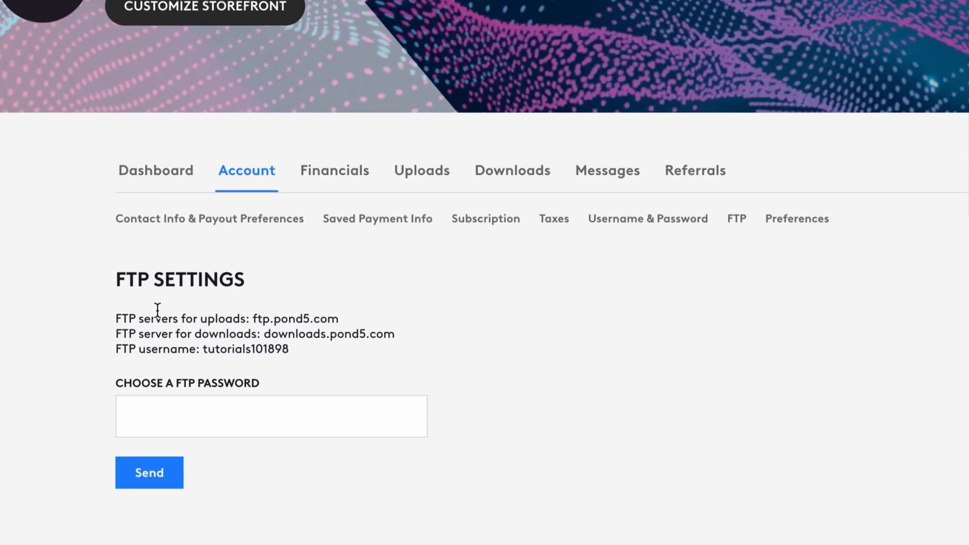
{"action": "mouse_move", "coordinate": [261, 320]}
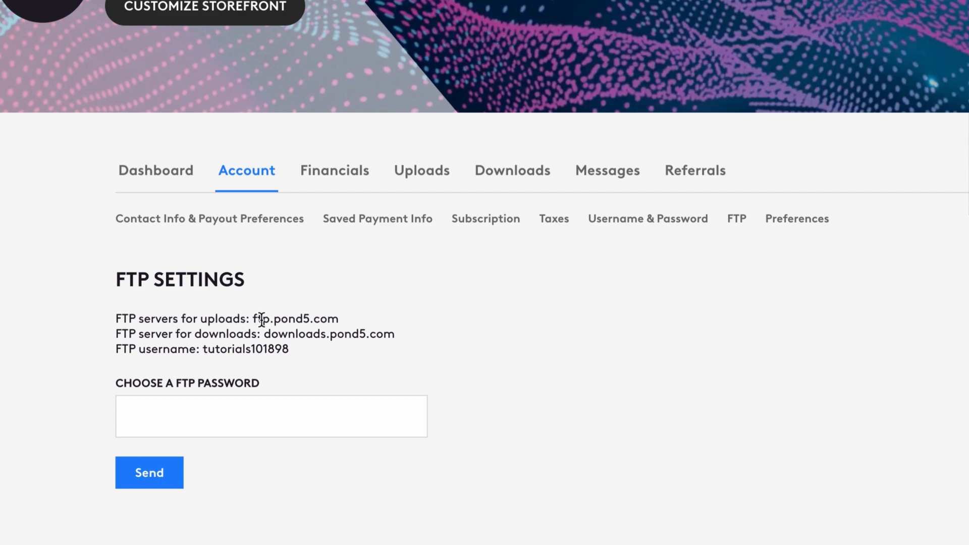
{"action": "right_click", "coordinate": [295, 319]}
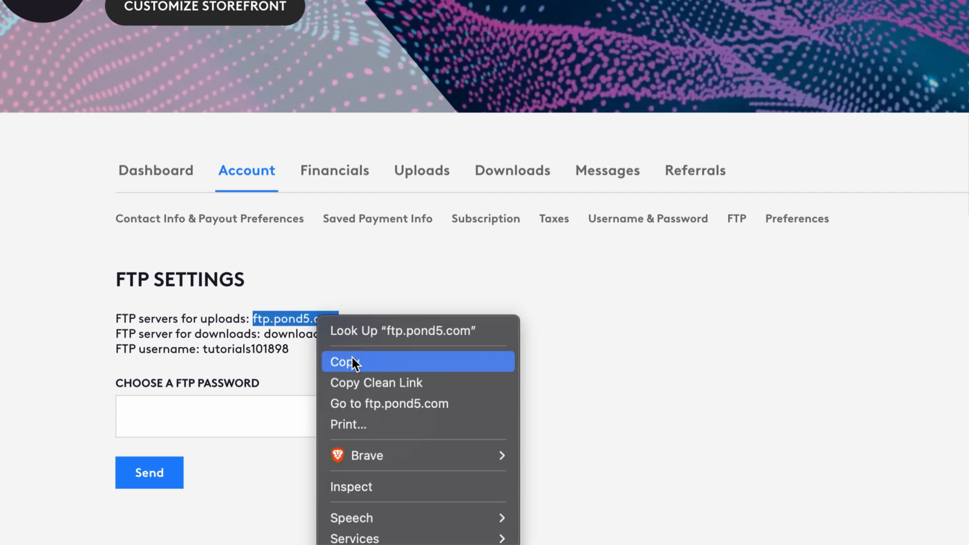
{"action": "left_click", "coordinate": [344, 361]}
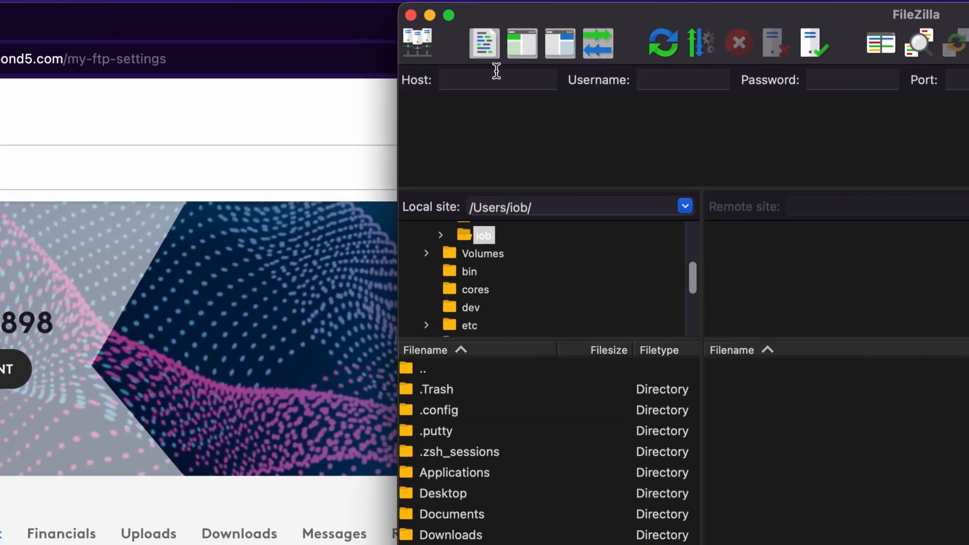
{"action": "type", "text": "ftp.pond5.com"}
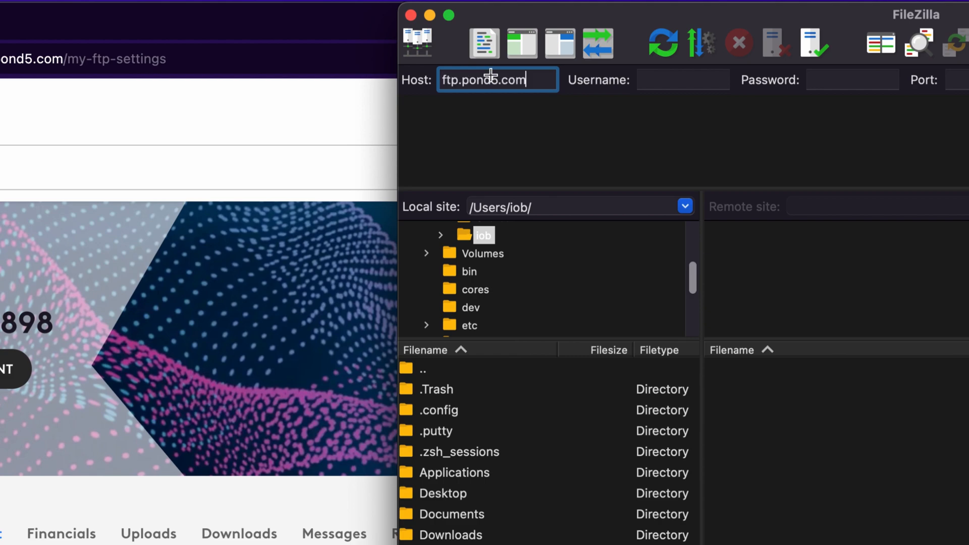
{"action": "left_click", "coordinate": [683, 80]}
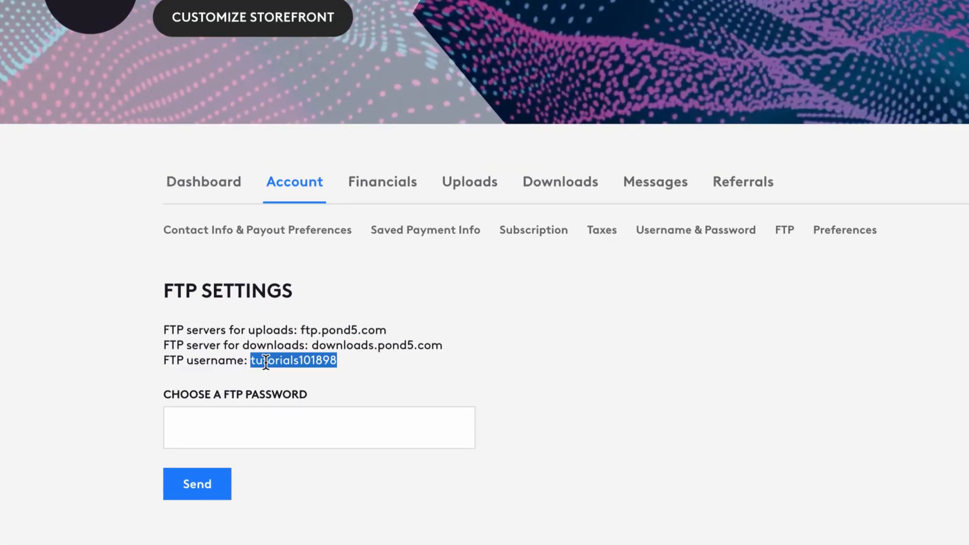
{"action": "mouse_move", "coordinate": [363, 376]}
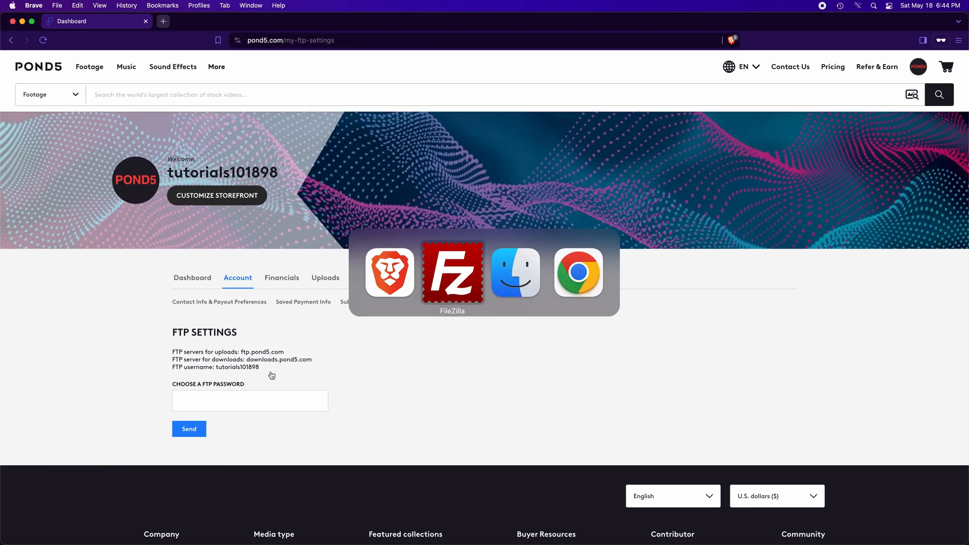
{"action": "left_click", "coordinate": [452, 272]}
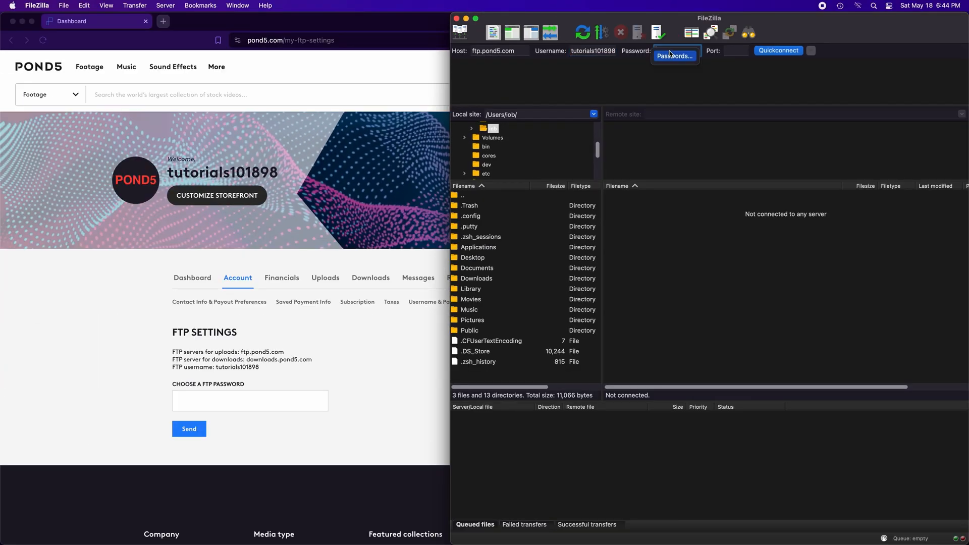
{"action": "mouse_move", "coordinate": [245, 374]}
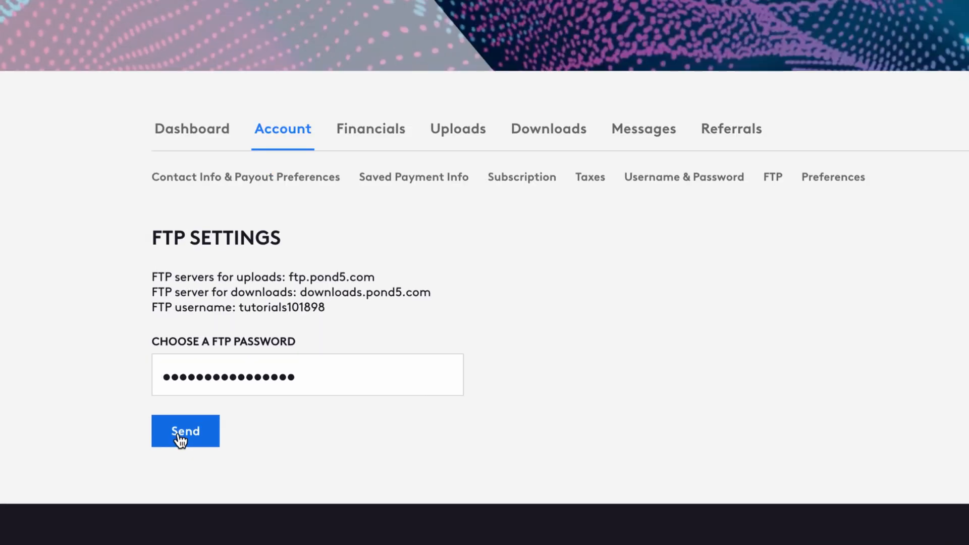
- Send the newly chosen FTP password on Pond5
{"action": "left_click", "coordinate": [185, 431]}
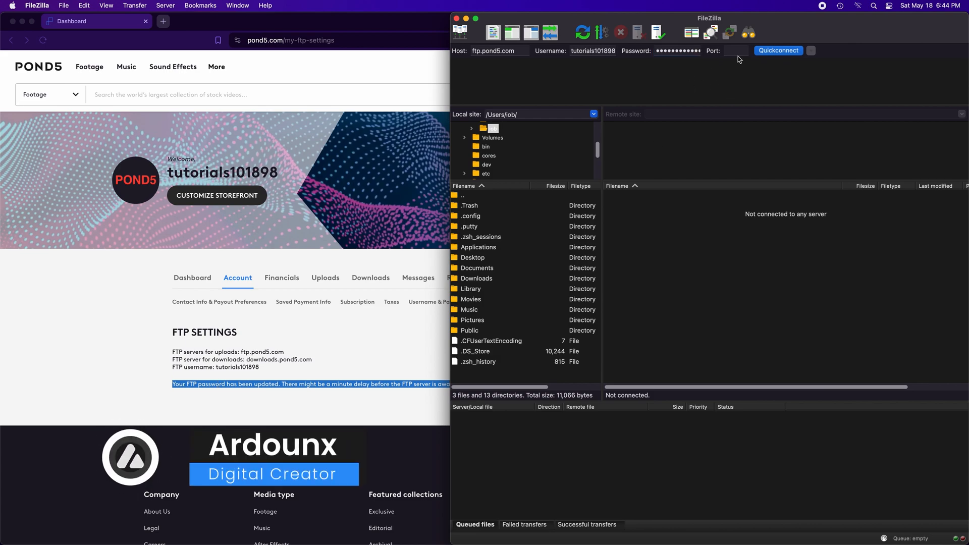
- Try port 21, clear it, and Quickconnect FileZilla to ftp.pond5.com
{"action": "left_click", "coordinate": [736, 51]}
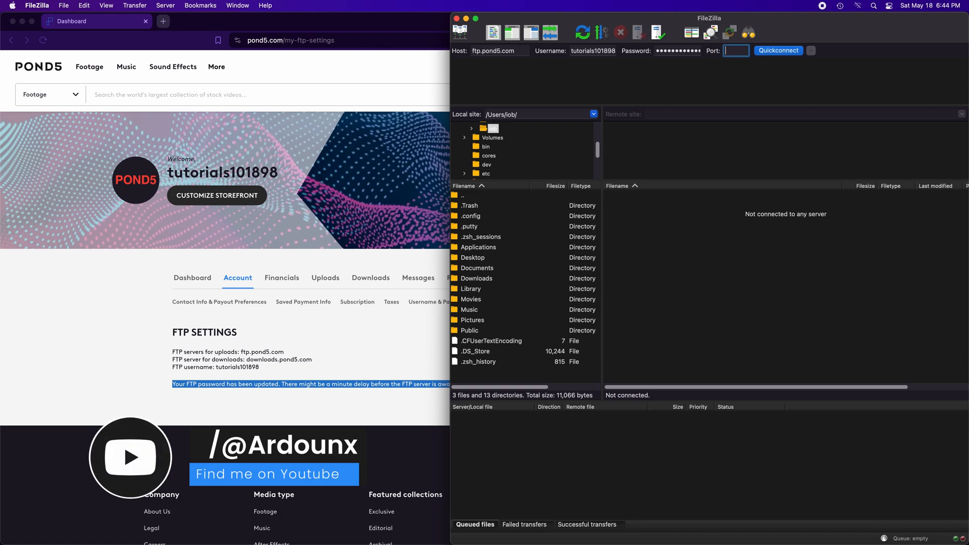
{"action": "type", "text": "21"}
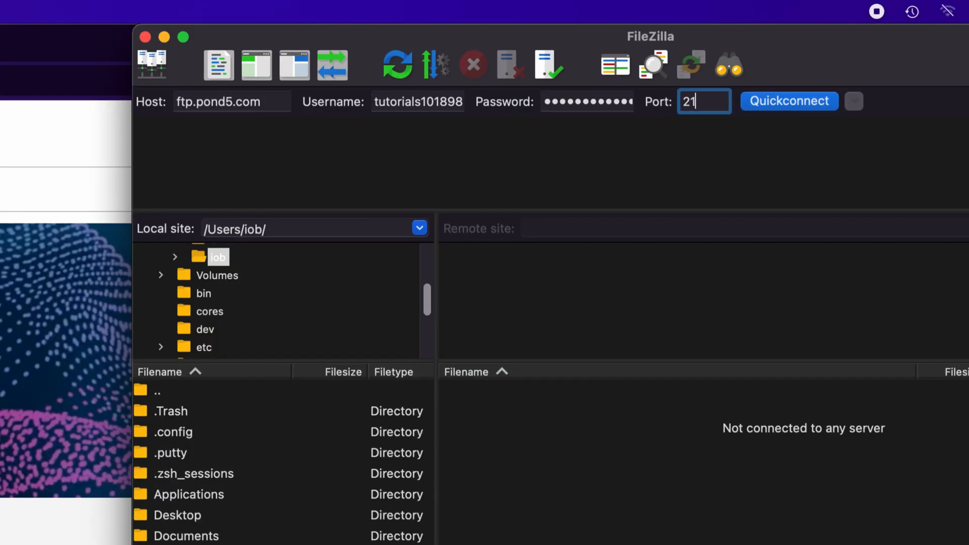
{"action": "key", "text": "Backspace"}
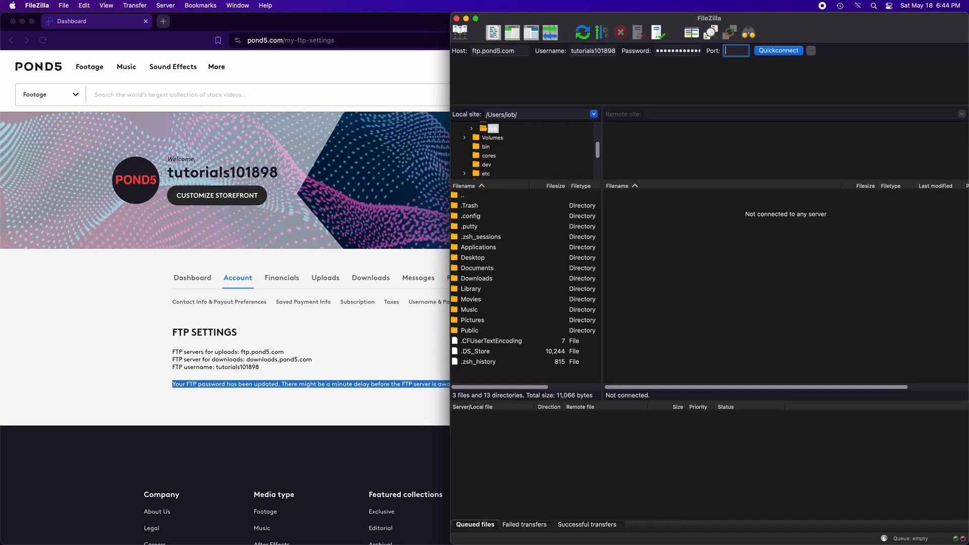
{"action": "left_click", "coordinate": [779, 50]}
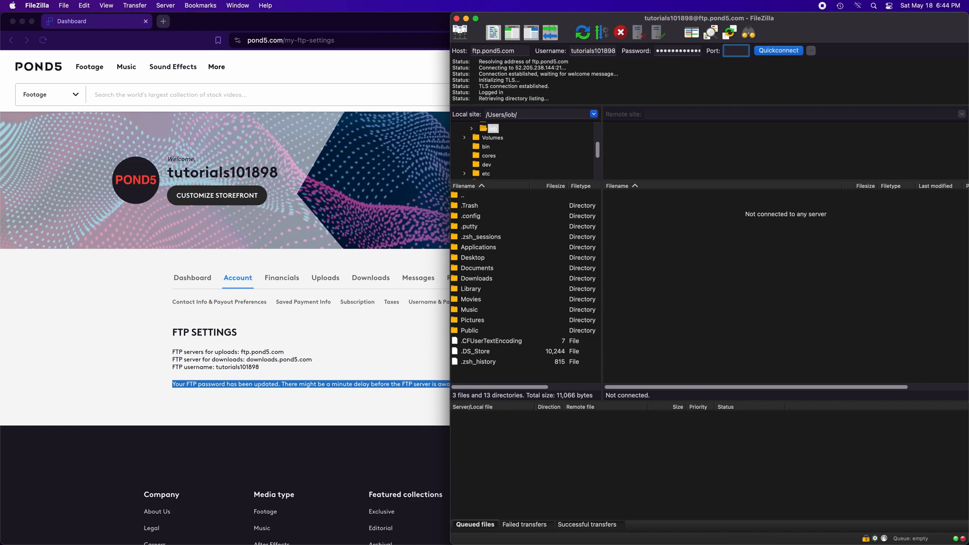
{"action": "left_click", "coordinate": [778, 50]}
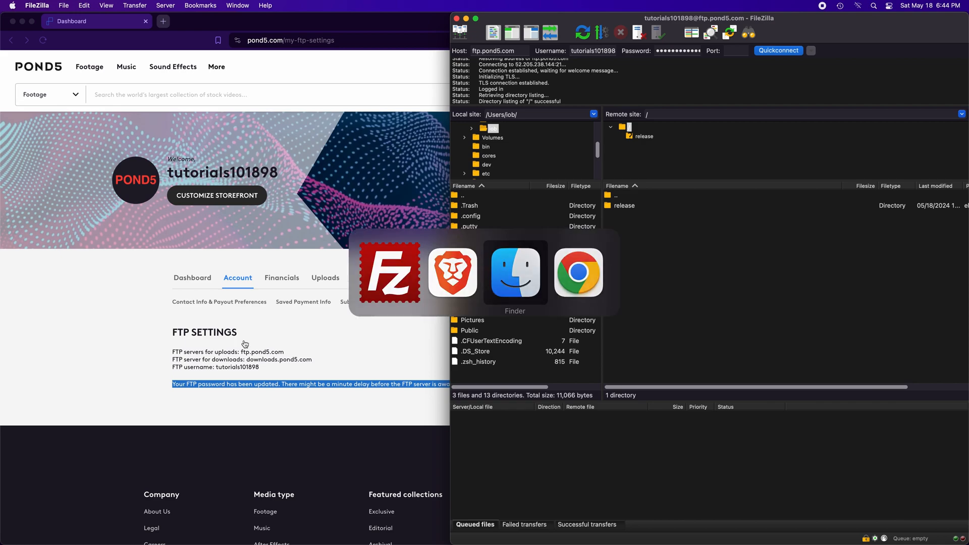
- Upload the photo from Finder to the Pond5 server, then return to Pond5
{"action": "left_click", "coordinate": [514, 272]}
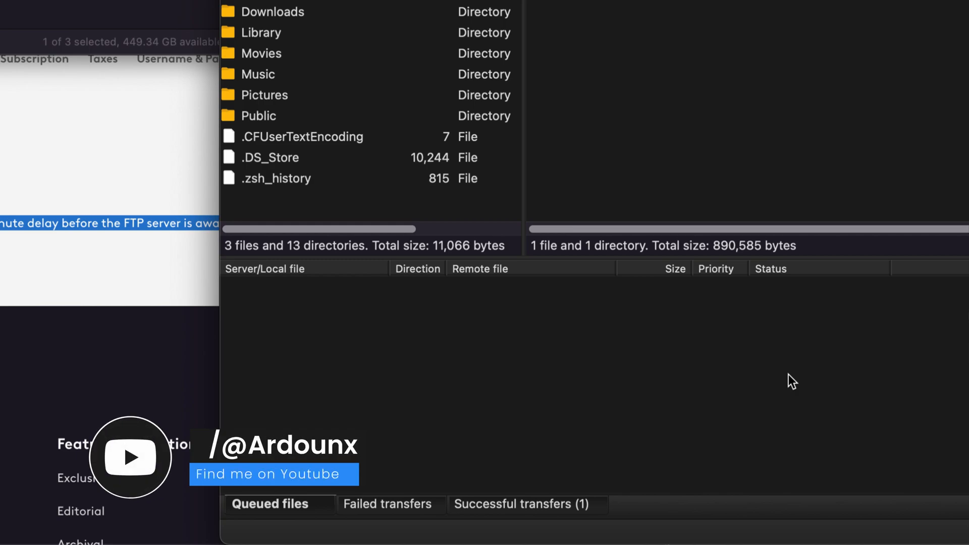
{"action": "mouse_move", "coordinate": [589, 475]}
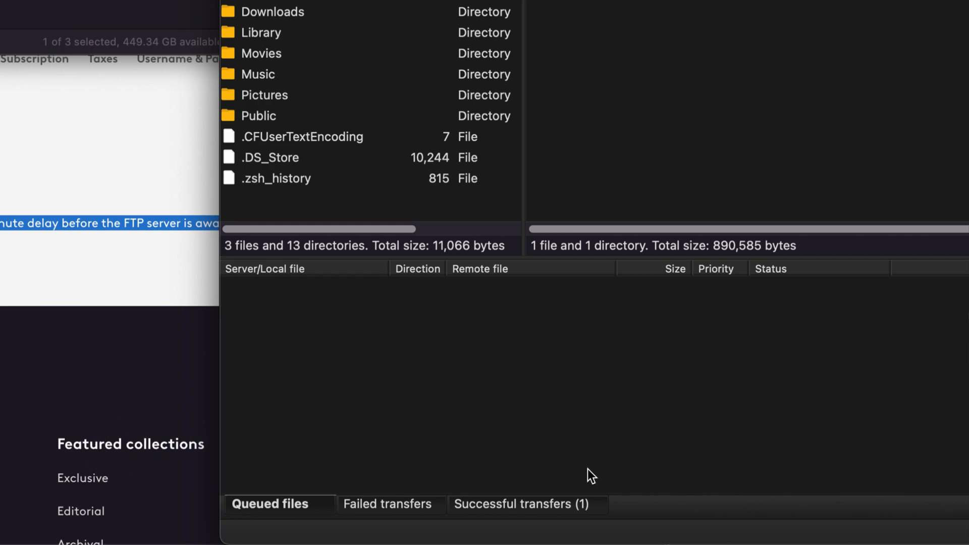
{"action": "left_click", "coordinate": [520, 504]}
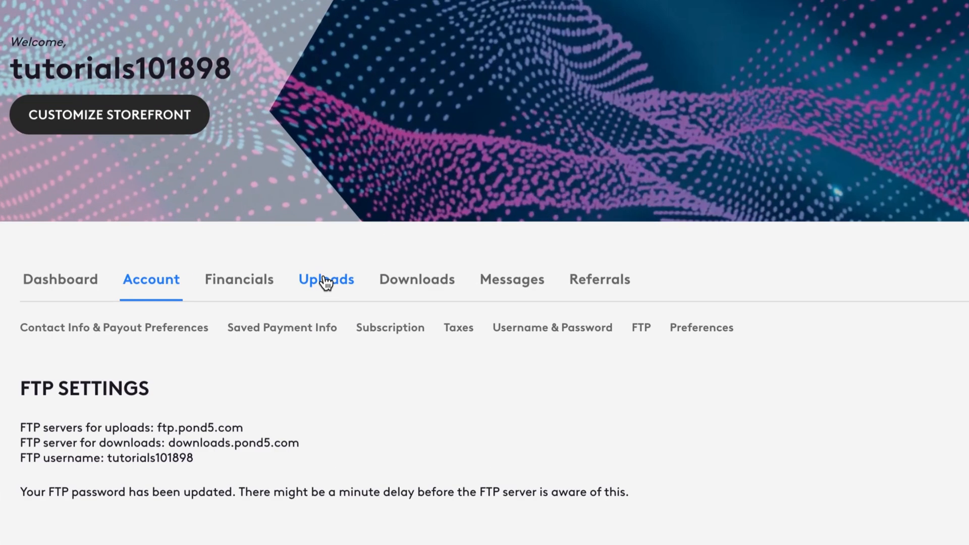
- View My Uploads, listing the photo at $5 with Needs Edits status
{"action": "left_click", "coordinate": [325, 279]}
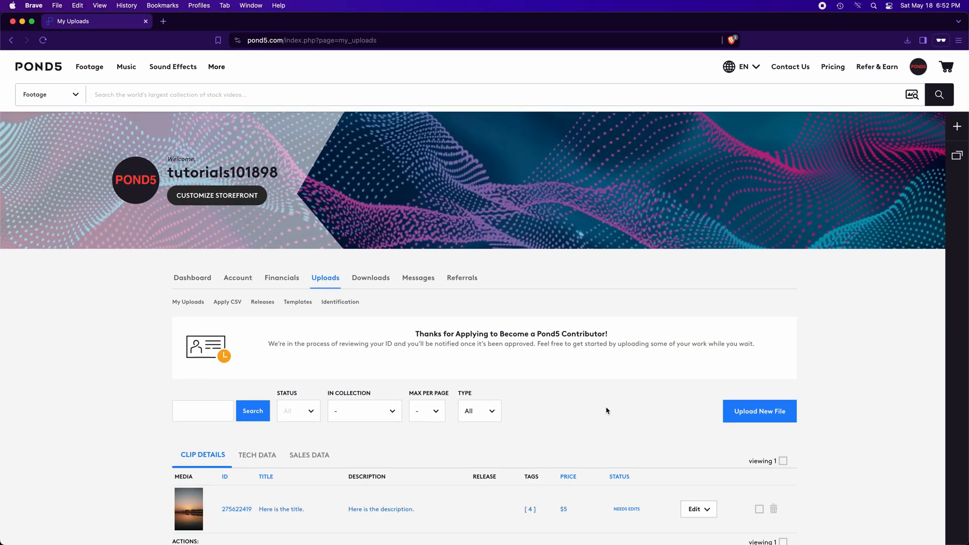
{"action": "scroll", "scroll_direction": "down", "scroll_amount": 3}
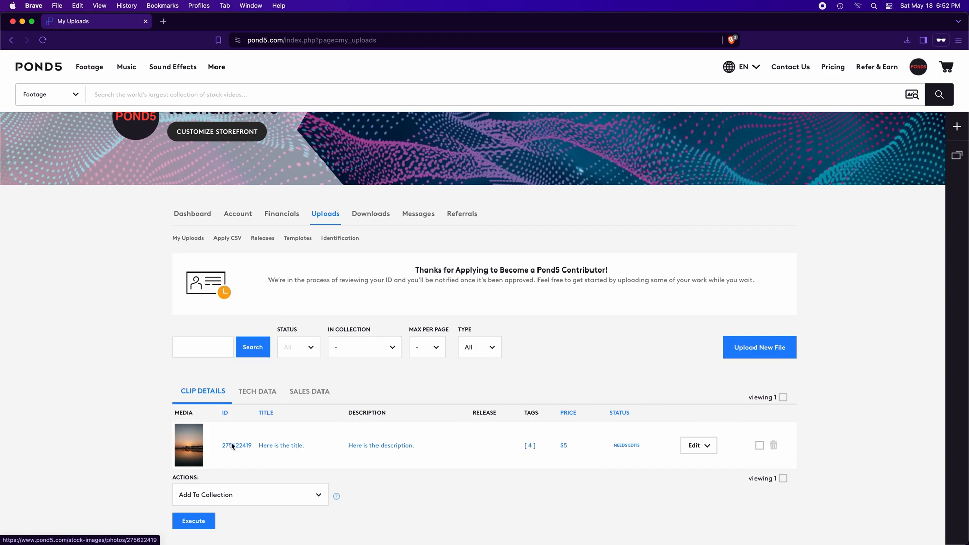
{"action": "mouse_move", "coordinate": [622, 437]}
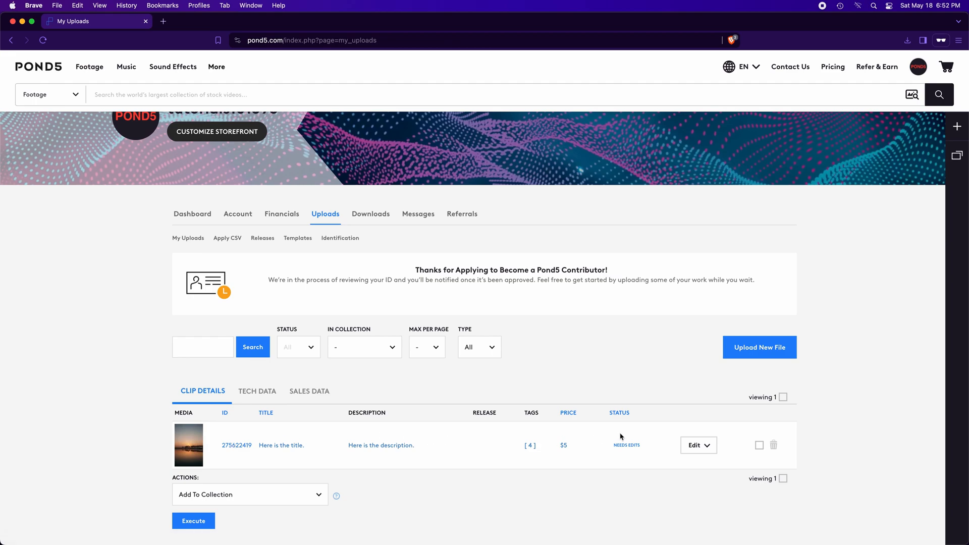
{"action": "mouse_move", "coordinate": [634, 459]}
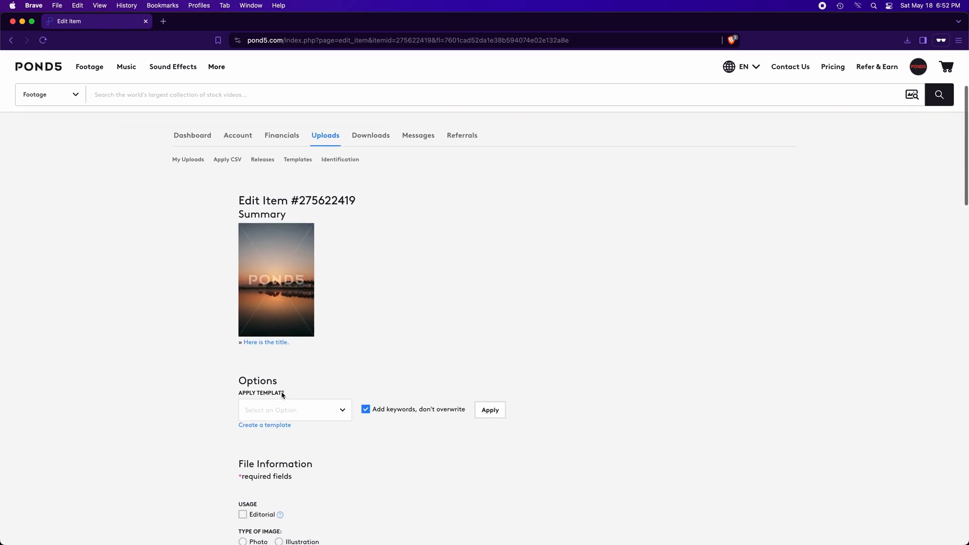
- Set the item type to Photo and choose the creation date year
{"action": "scroll", "scroll_direction": "down", "scroll_amount": 3}
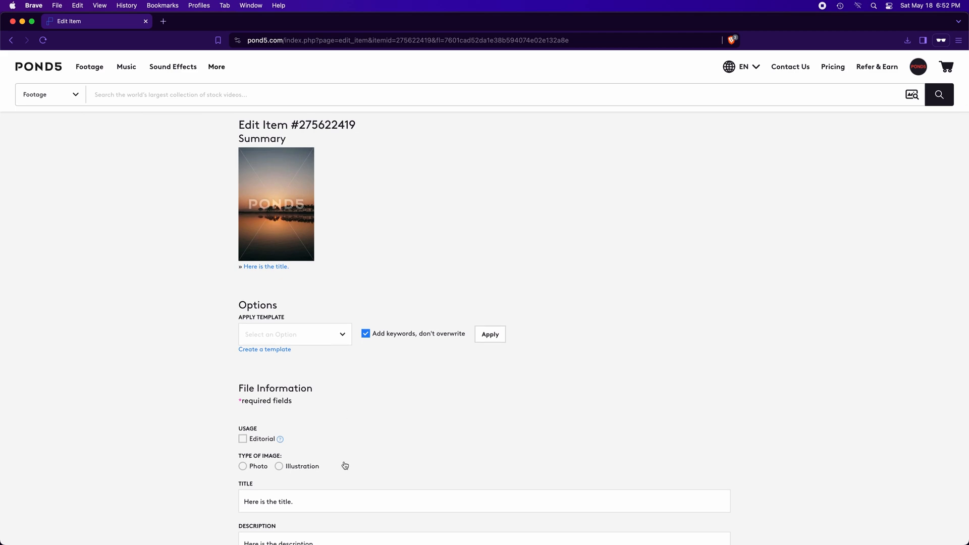
{"action": "mouse_move", "coordinate": [240, 482]}
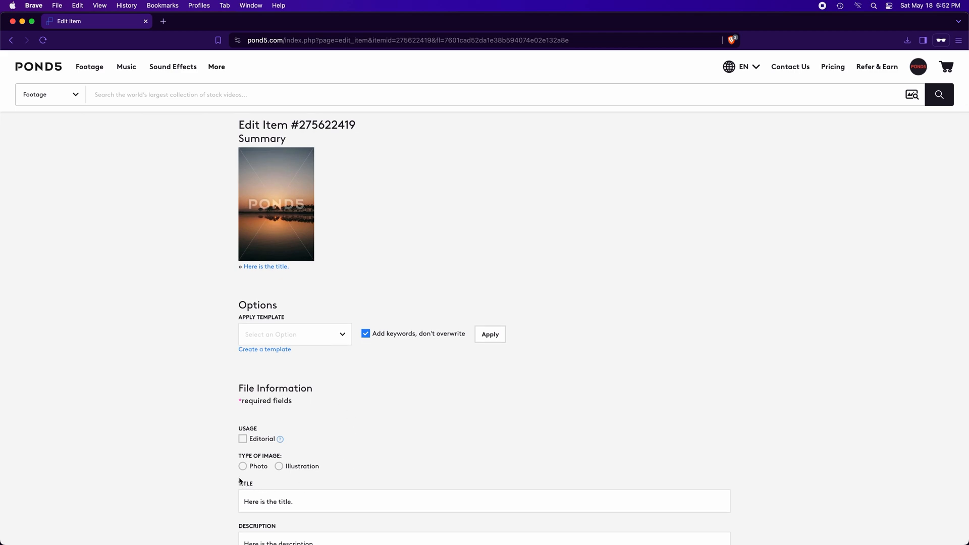
{"action": "scroll", "scroll_direction": "down", "scroll_amount": 3}
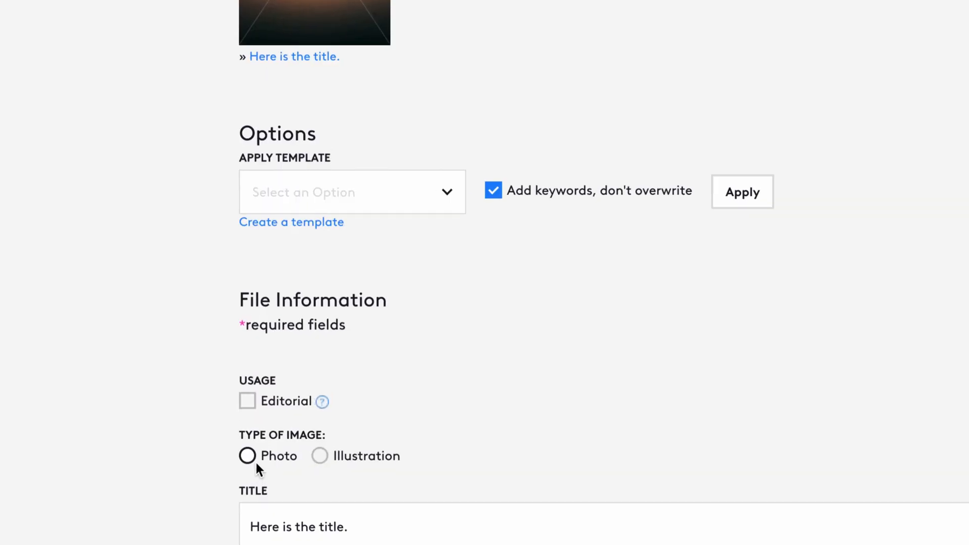
{"action": "left_click", "coordinate": [247, 455]}
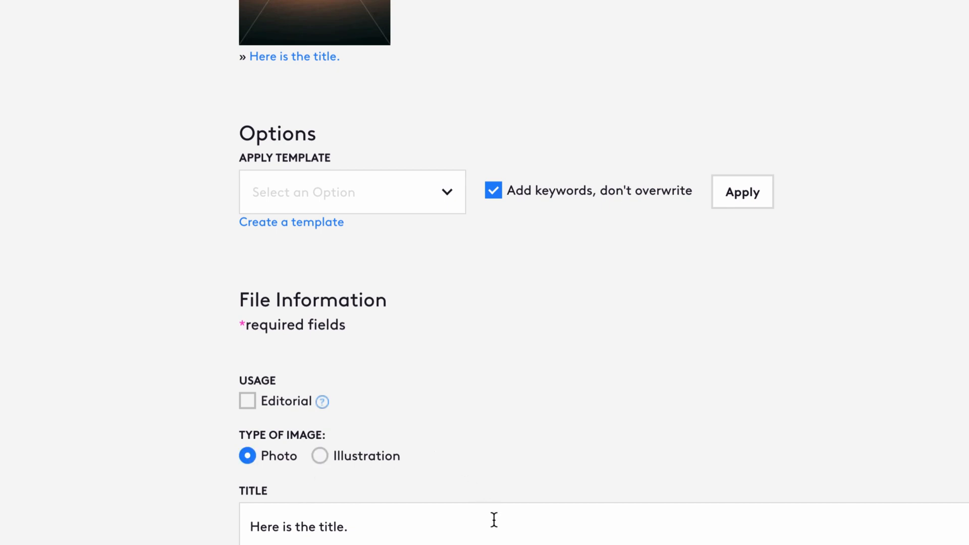
{"action": "double_click", "coordinate": [331, 458]}
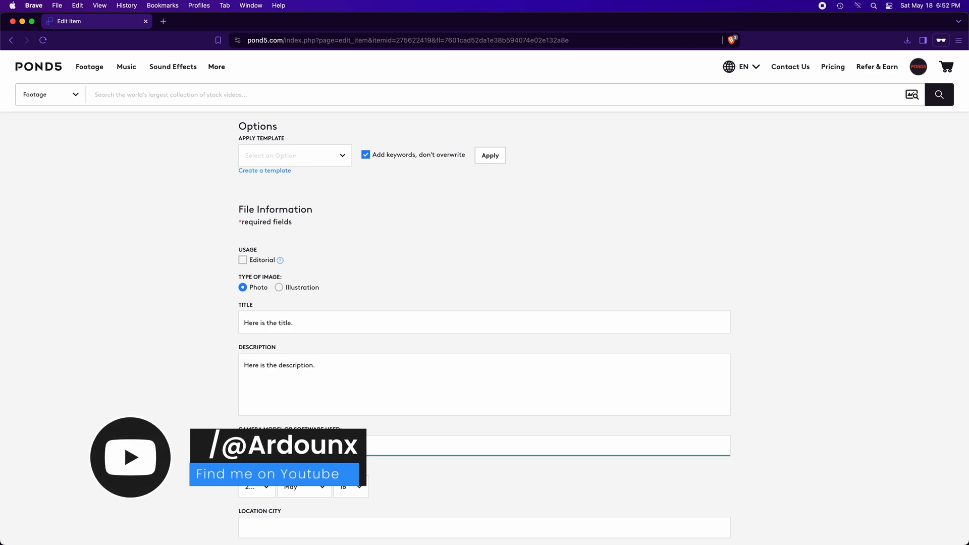
{"action": "scroll", "scroll_direction": "down", "scroll_amount": 3}
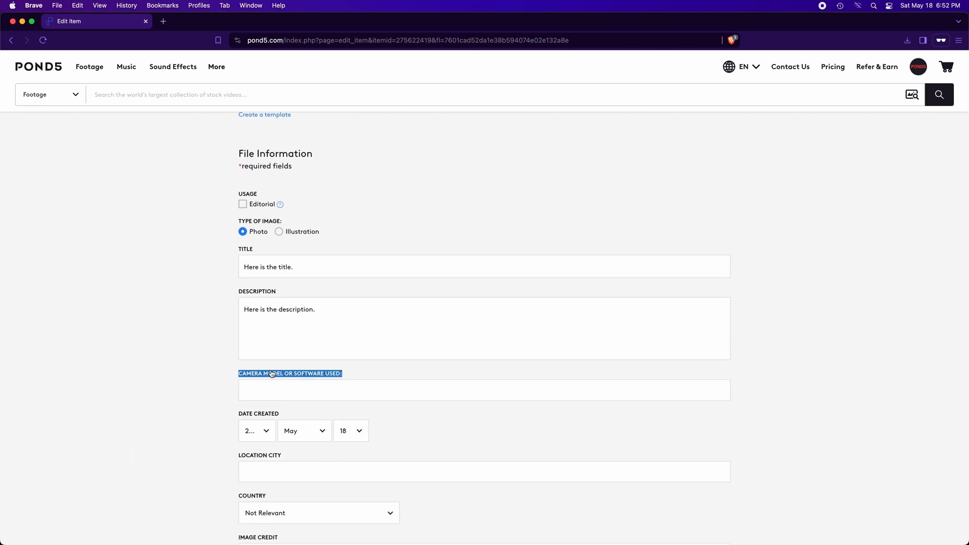
{"action": "left_click", "coordinate": [256, 430]}
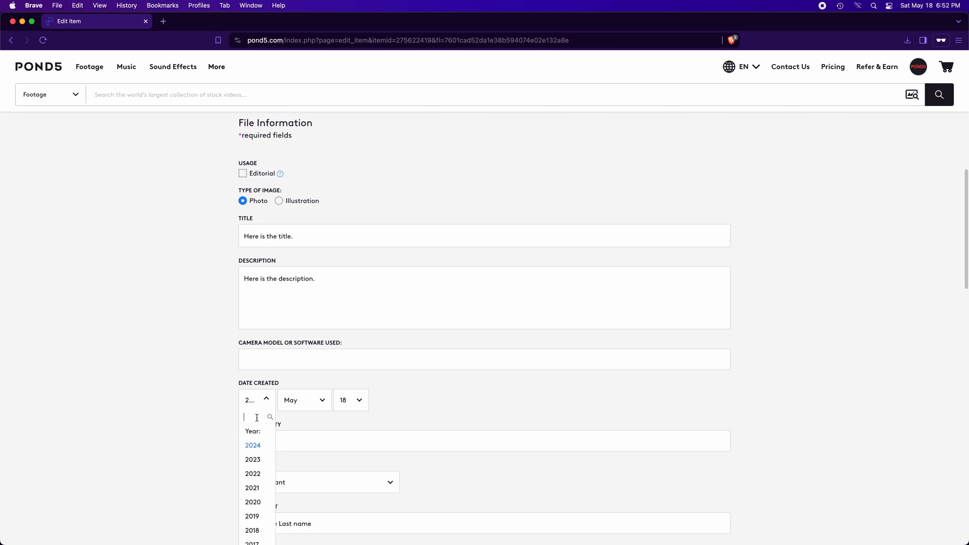
{"action": "left_click", "coordinate": [303, 400]}
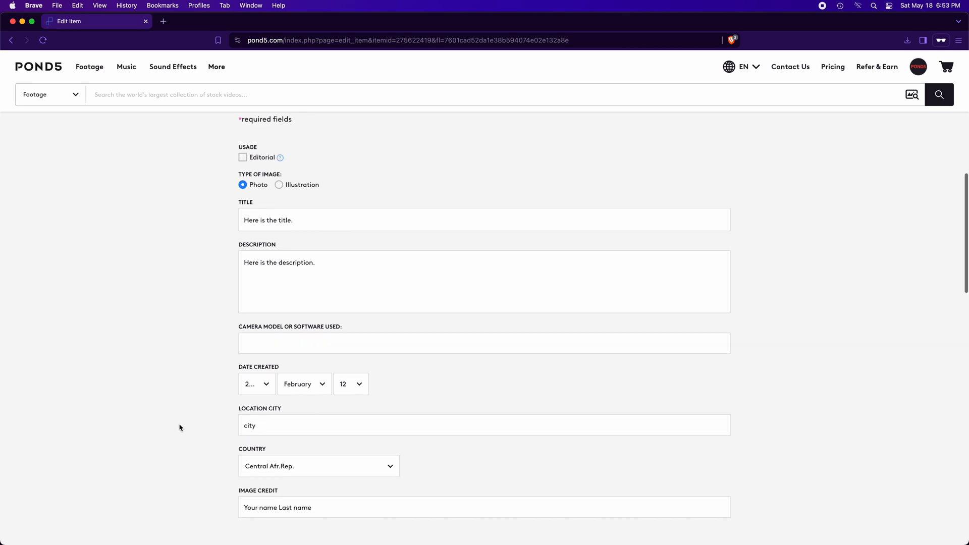
- Choose 'Let Pond5 set my price' and answer Yes to free clip promotions
{"action": "scroll", "scroll_direction": "down", "scroll_amount": 3}
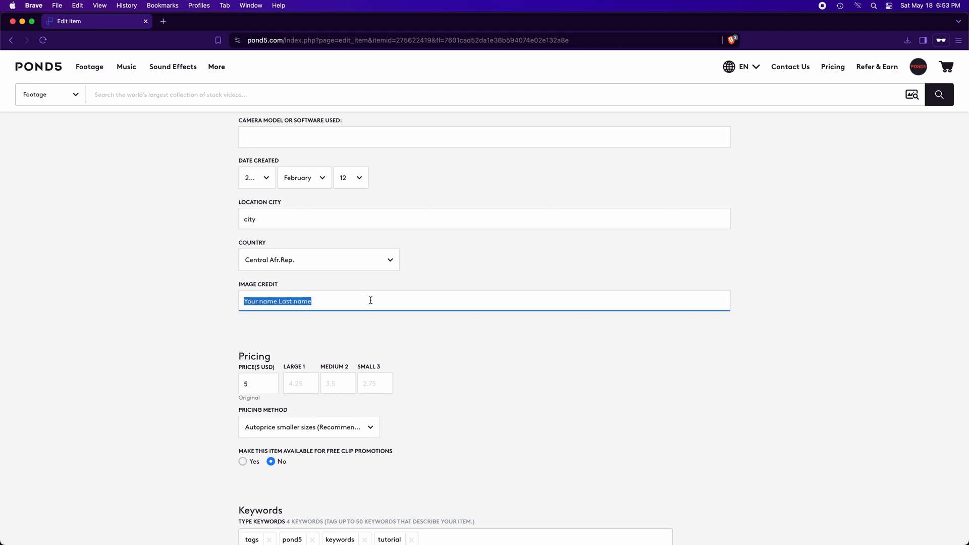
{"action": "left_click", "coordinate": [207, 346]}
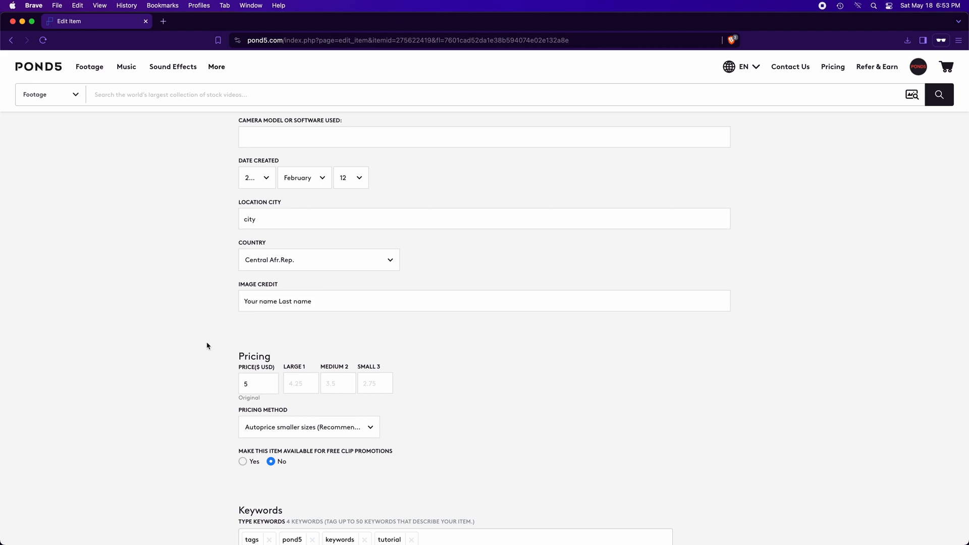
{"action": "scroll", "scroll_direction": "down", "scroll_amount": 3}
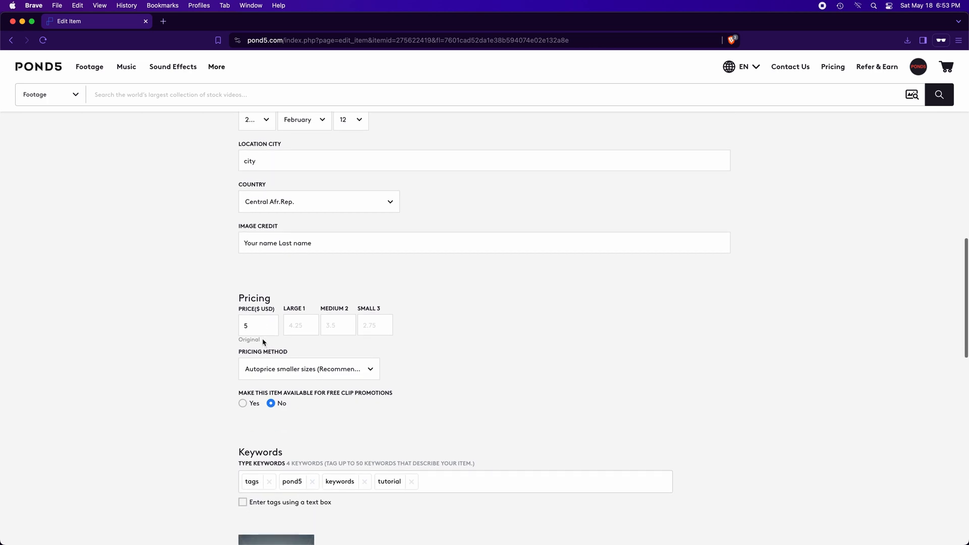
{"action": "left_click", "coordinate": [309, 369]}
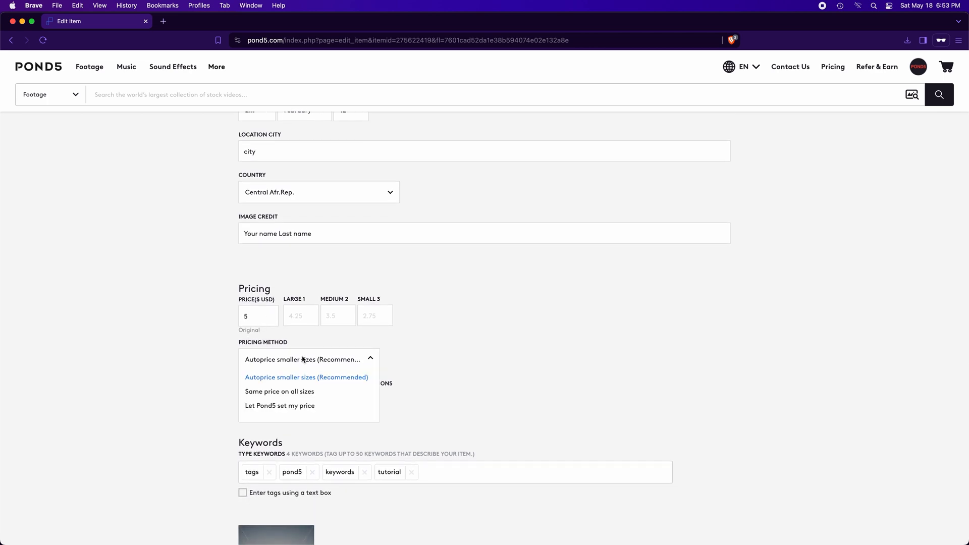
{"action": "mouse_move", "coordinate": [280, 406]}
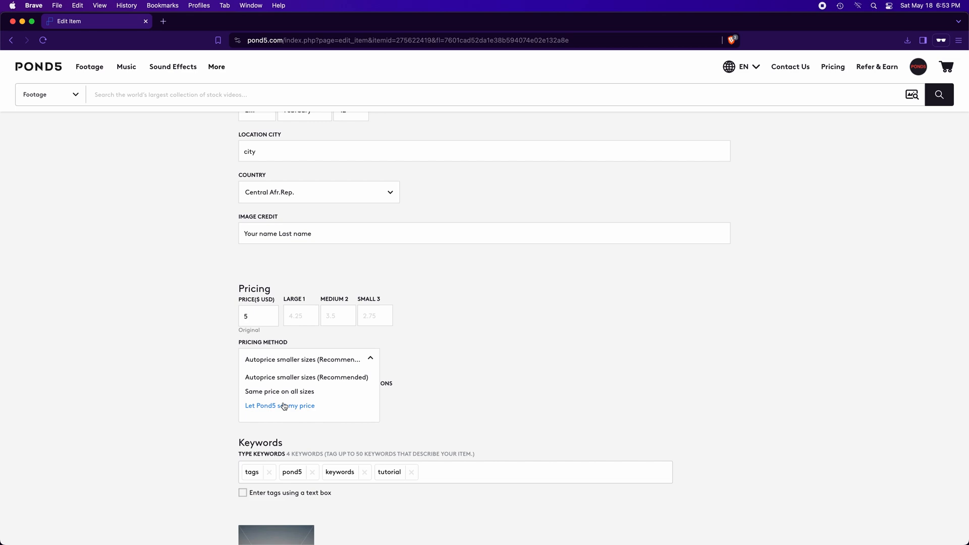
{"action": "left_click", "coordinate": [279, 405]}
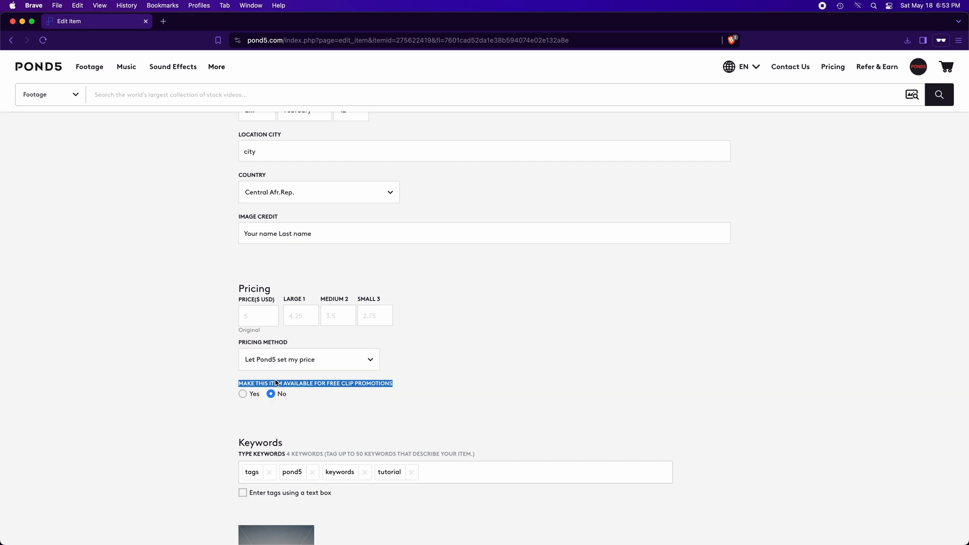
{"action": "left_click", "coordinate": [242, 394]}
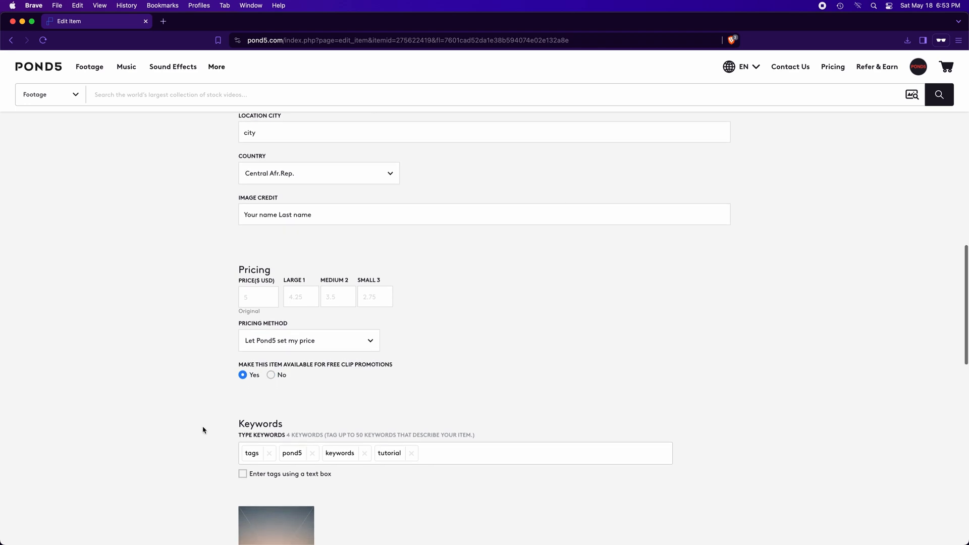
- Add the keyword 'tags' and move down to the Additional Info notes
{"action": "type", "text": "tags"}
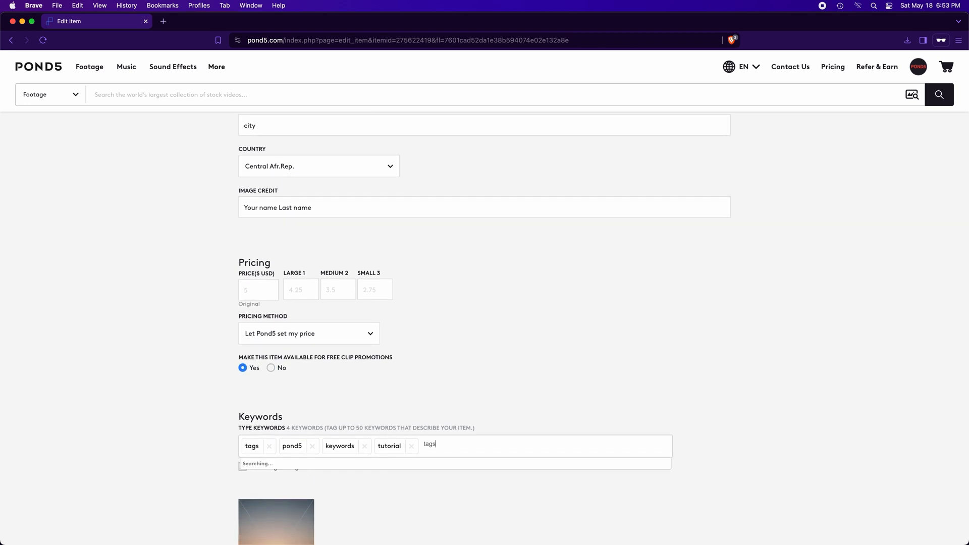
{"action": "key", "text": "Return"}
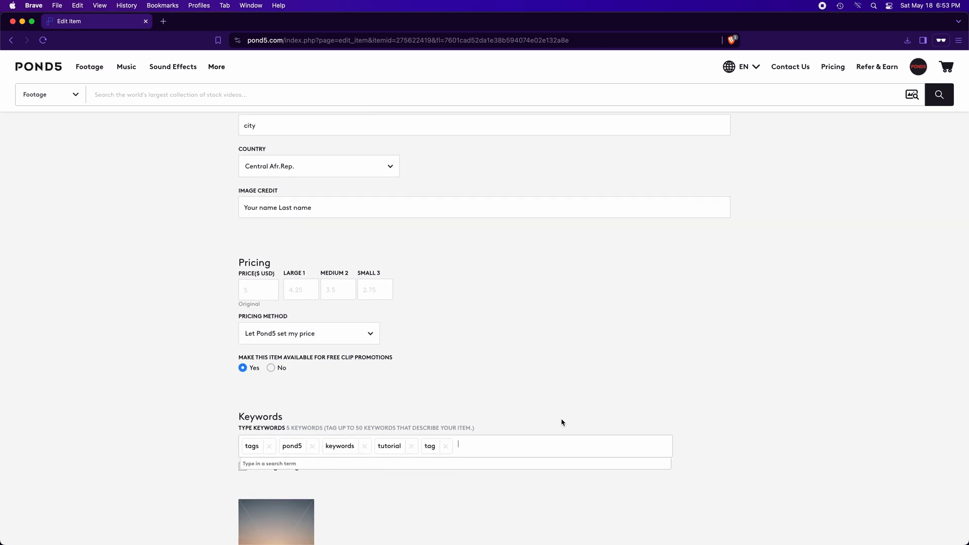
{"action": "scroll", "scroll_direction": "down", "scroll_amount": 3}
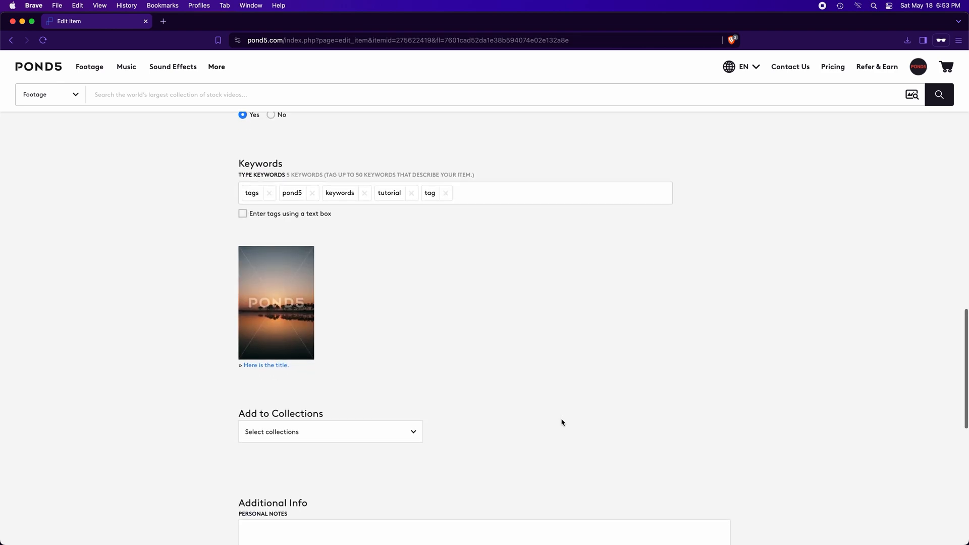
{"action": "left_click", "coordinate": [330, 431]}
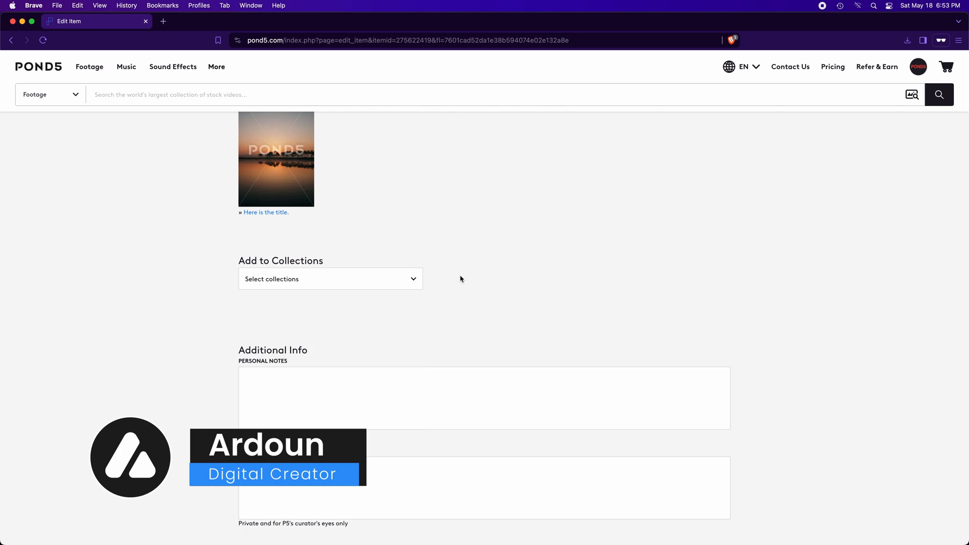
{"action": "scroll", "scroll_direction": "down", "scroll_amount": 3}
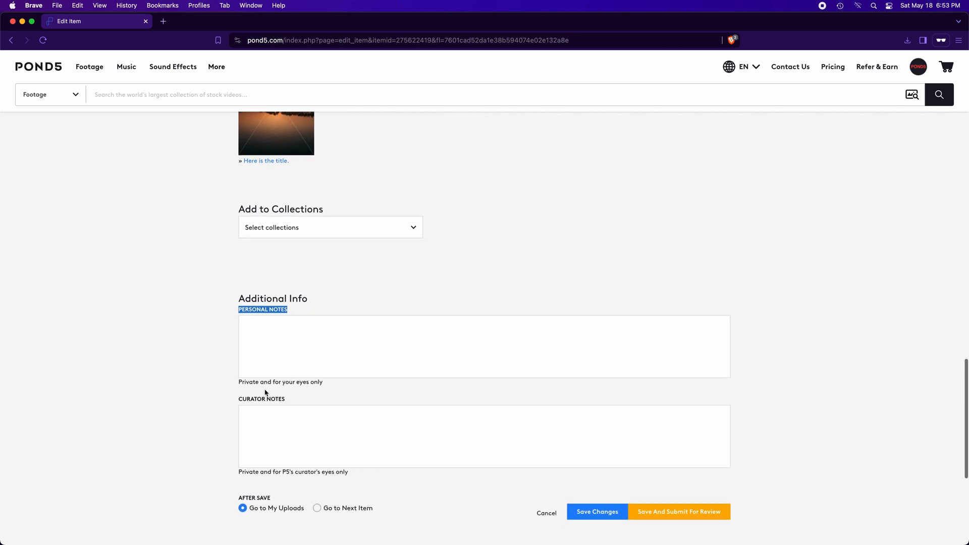
{"action": "scroll", "scroll_direction": "down", "scroll_amount": 3}
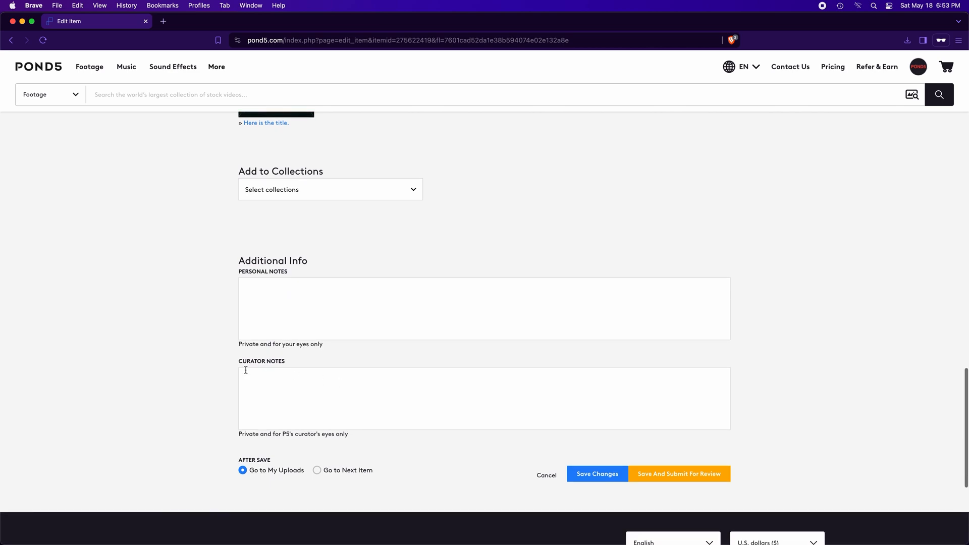
{"action": "double_click", "coordinate": [251, 361]}
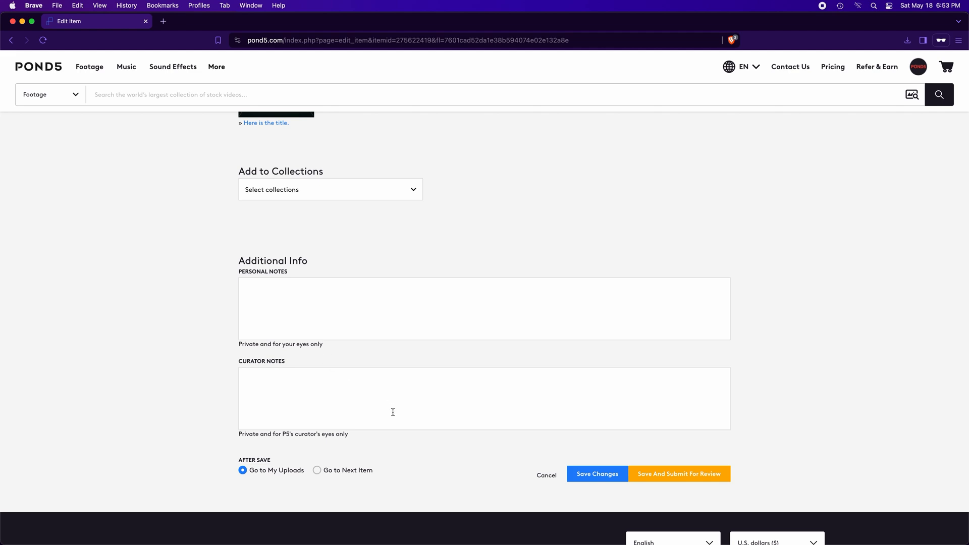
- Save And Submit For Review with 'Go to My Uploads' as the destination
{"action": "scroll", "scroll_direction": "down", "scroll_amount": 3}
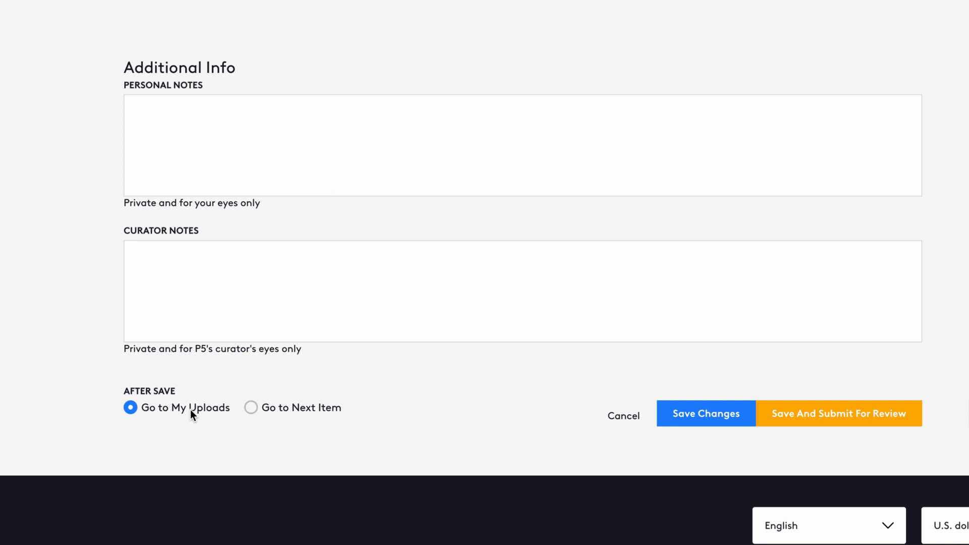
{"action": "mouse_move", "coordinate": [803, 421]}
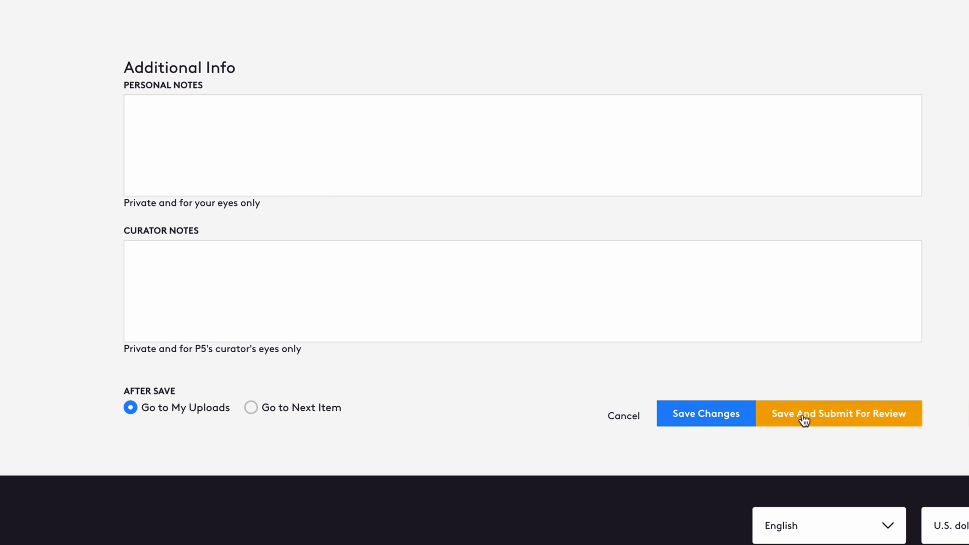
{"action": "left_click", "coordinate": [251, 408]}
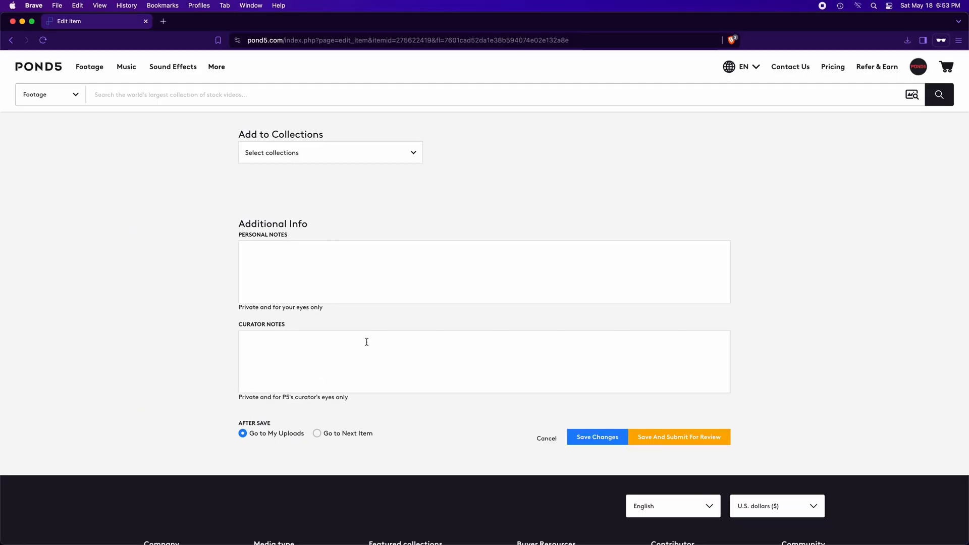
{"action": "scroll", "scroll_direction": "down", "scroll_amount": 3}
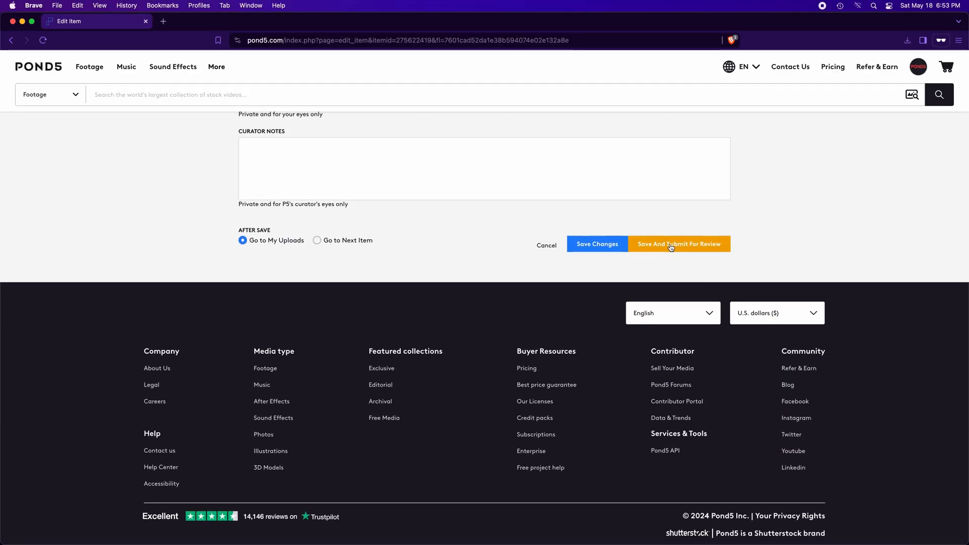
{"action": "mouse_move", "coordinate": [739, 236]}
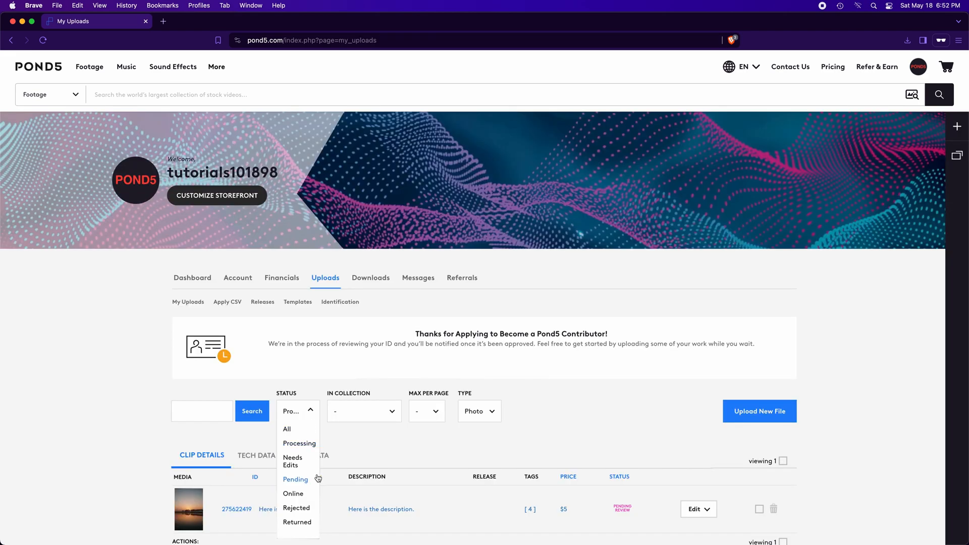
- Filter My Uploads by Pending status to view the submitted photo
{"action": "left_click", "coordinate": [295, 480]}
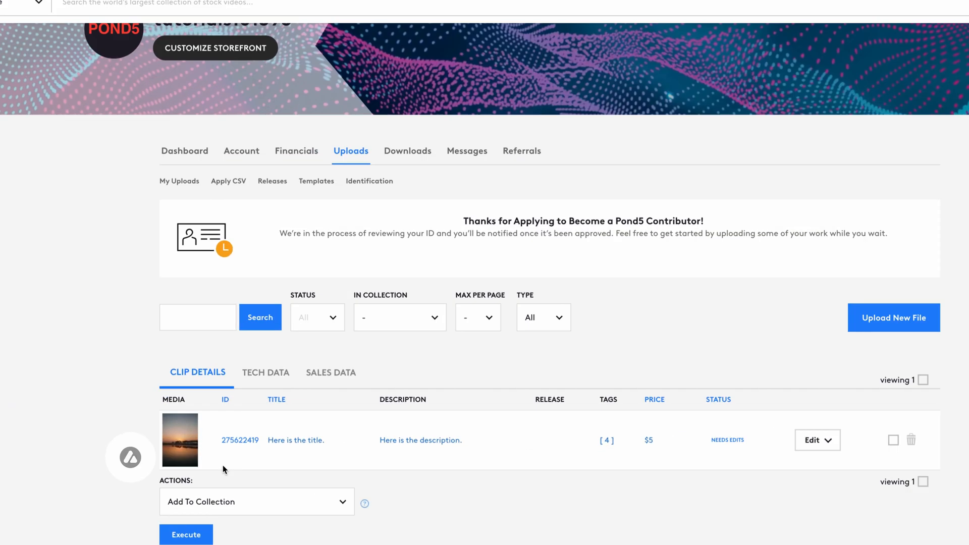
{"action": "left_click", "coordinate": [813, 440]}
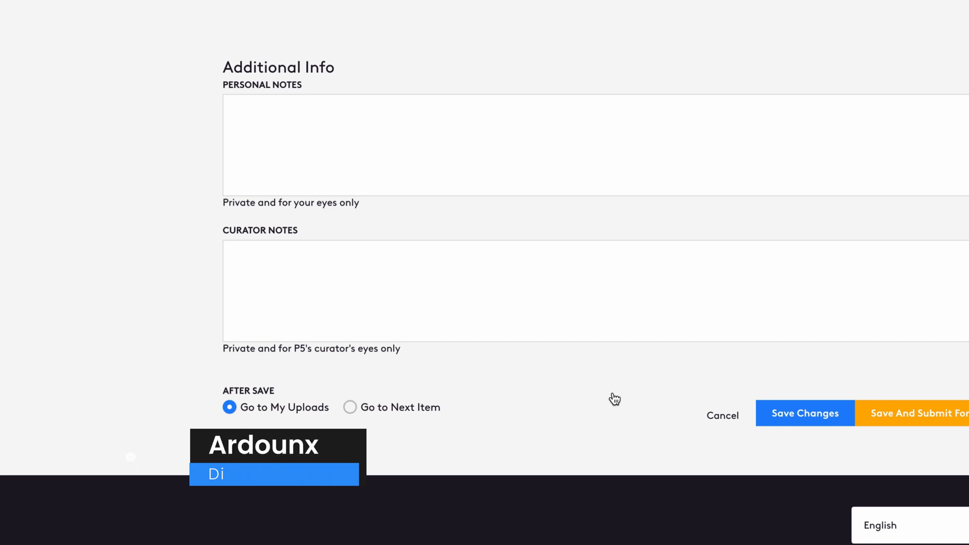